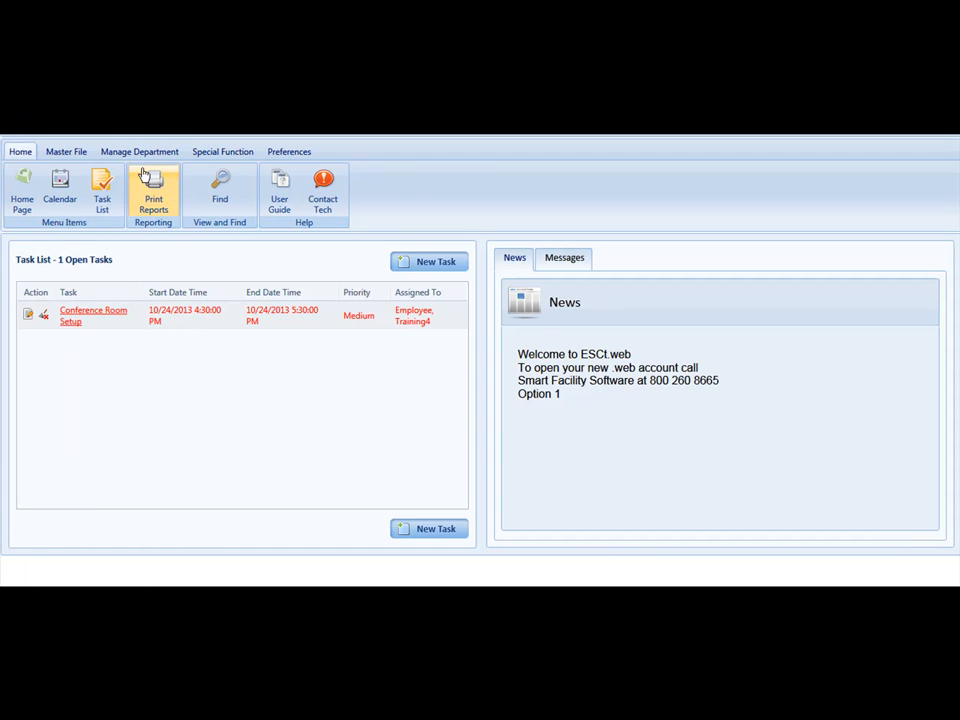
Switch the ribbon to the Manage Department commands
left_click(139, 151)
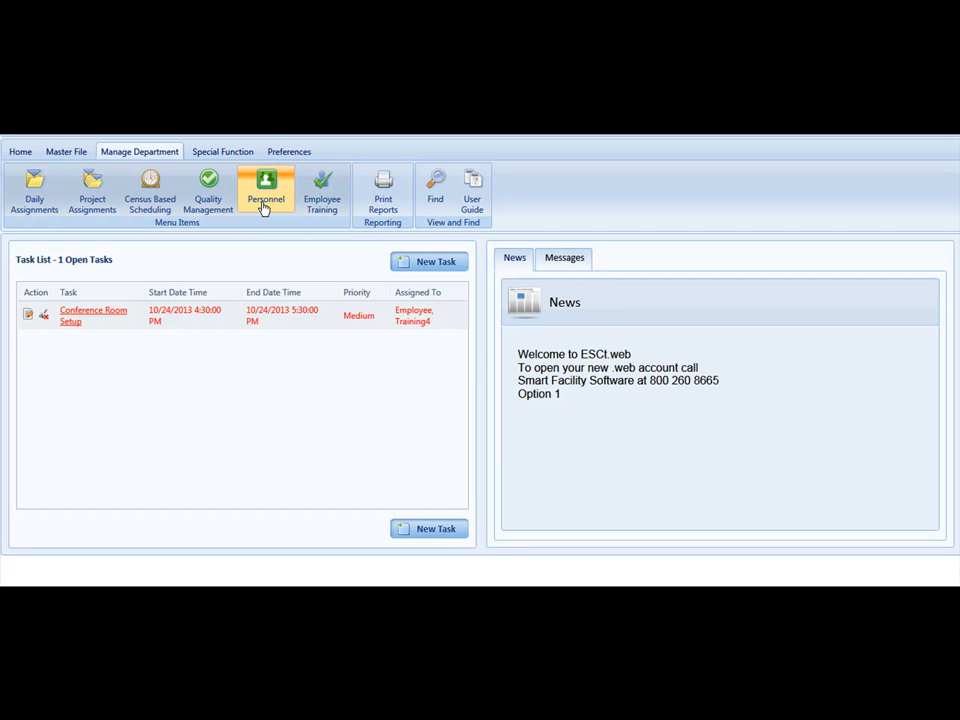
Load the Day shift personnel schedule for 05/11–05/24/2014
left_click(266, 190)
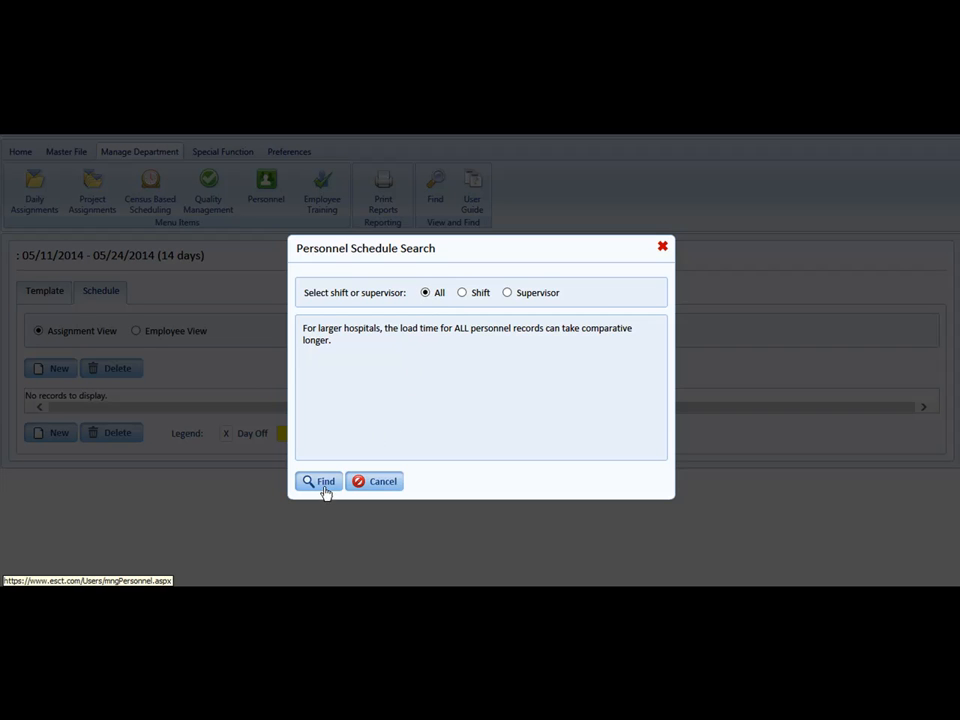
left_click(461, 292)
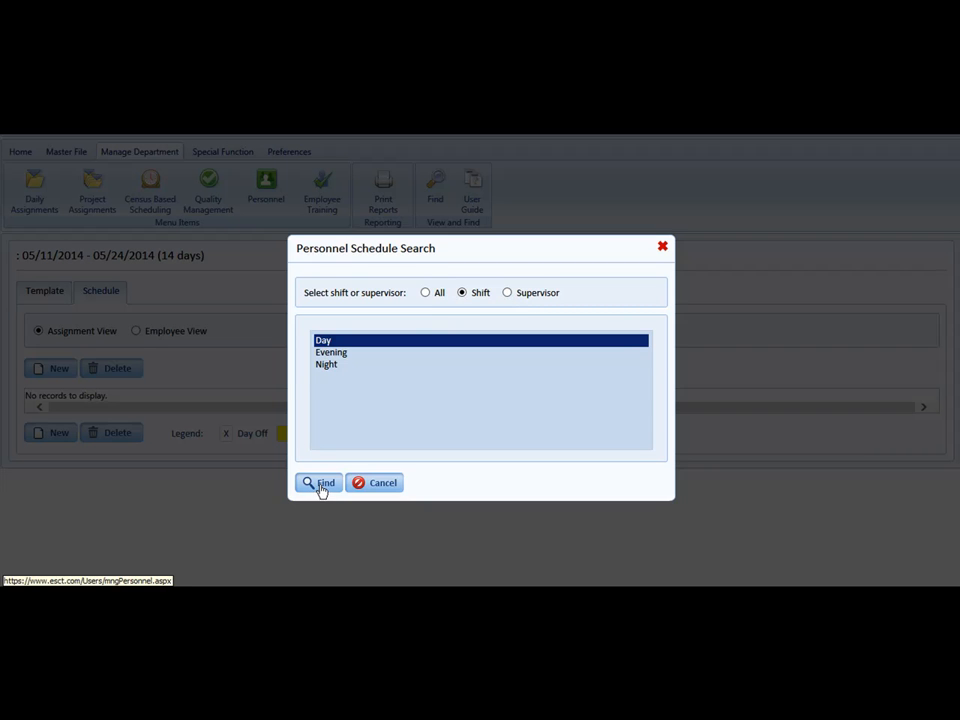
left_click(318, 483)
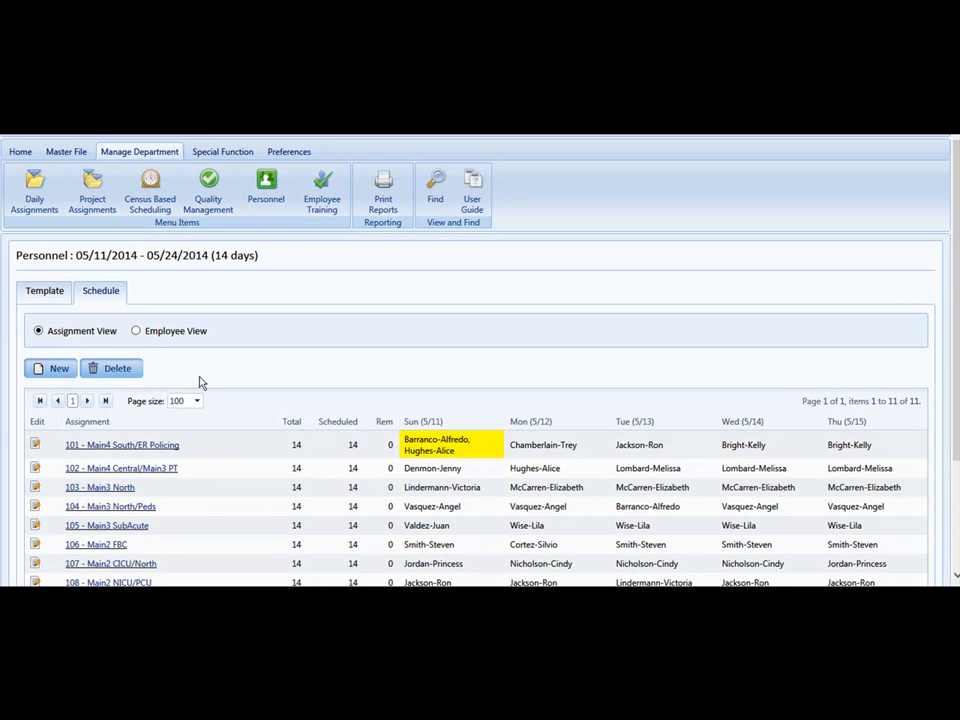
mouse_move(248, 485)
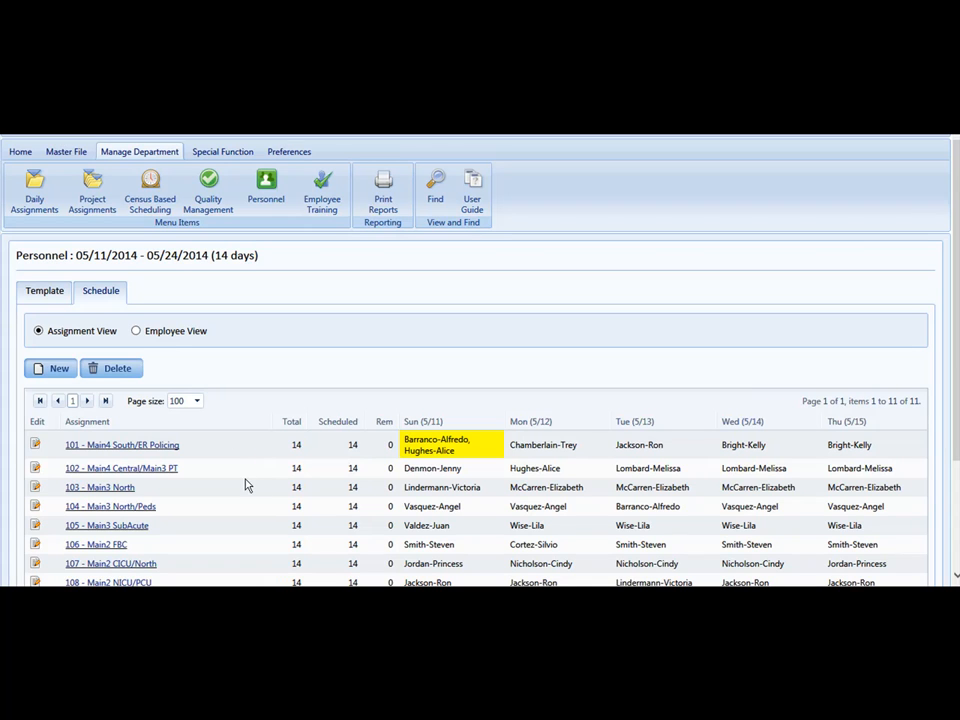
mouse_move(247, 487)
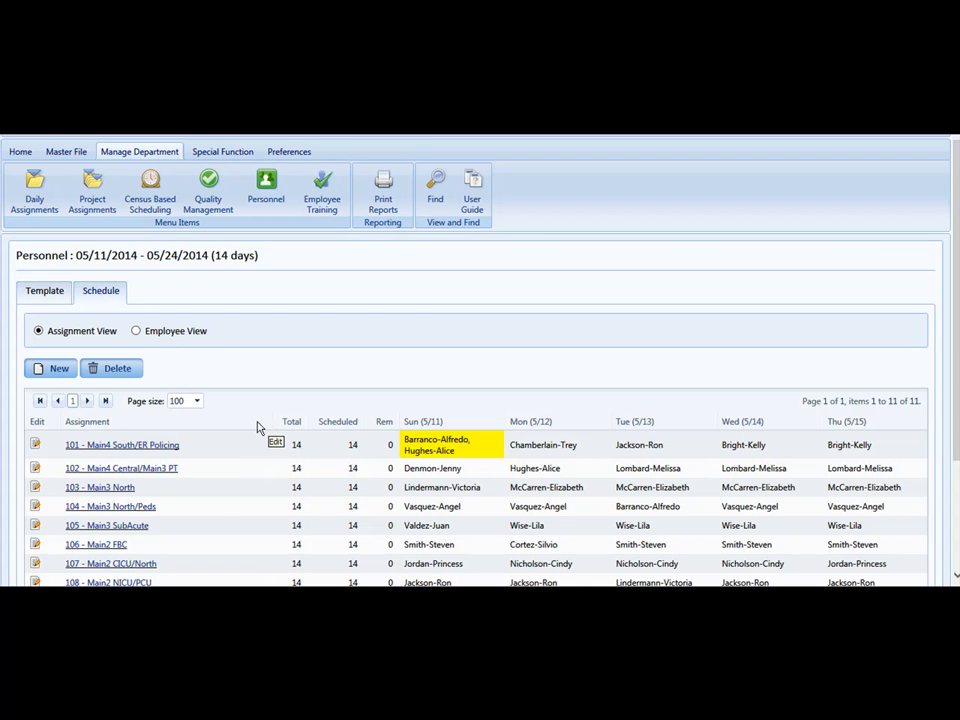
mouse_move(233, 424)
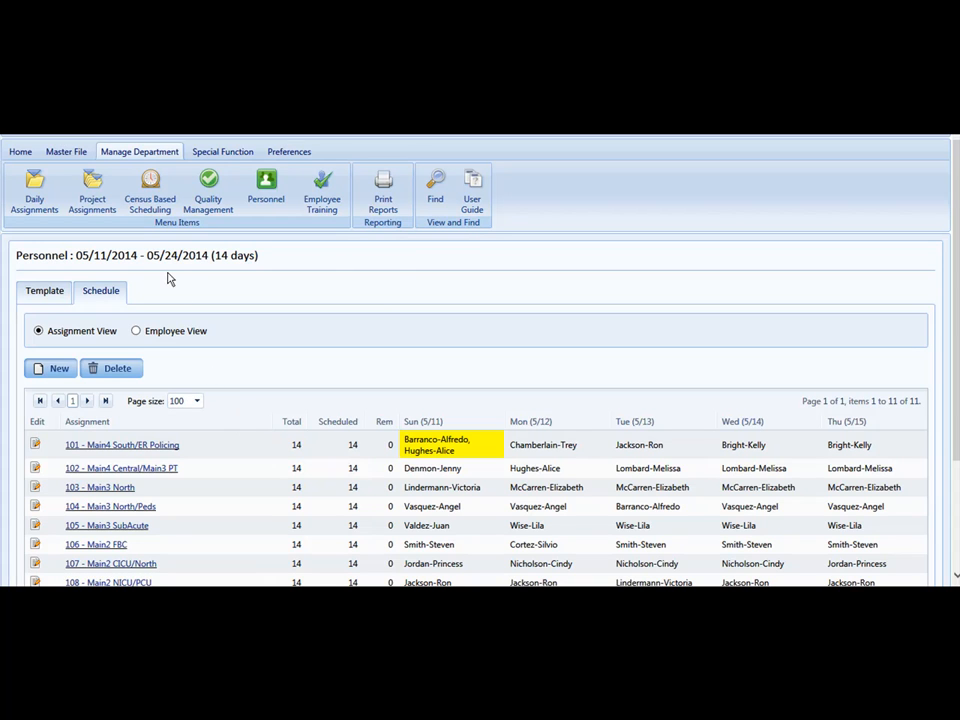
left_click(435, 190)
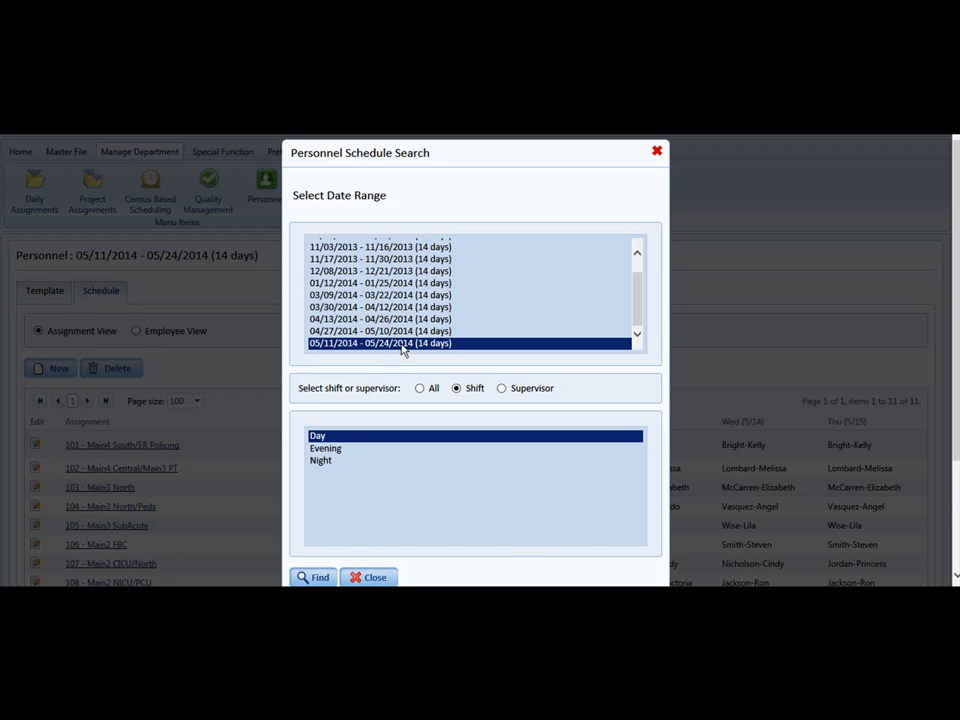
mouse_move(405, 350)
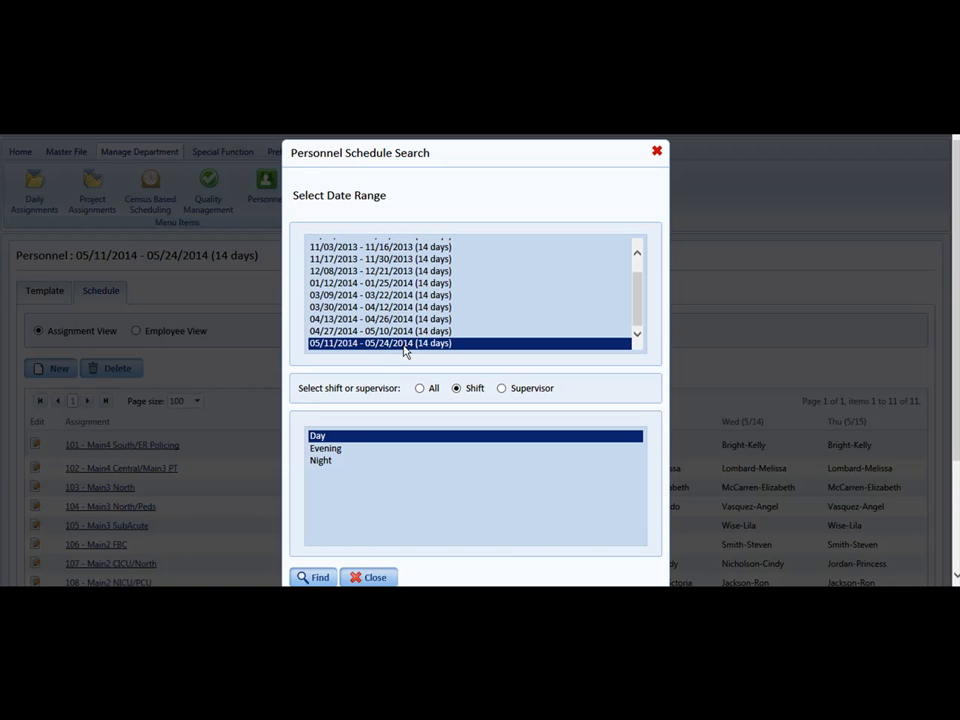
mouse_move(386, 430)
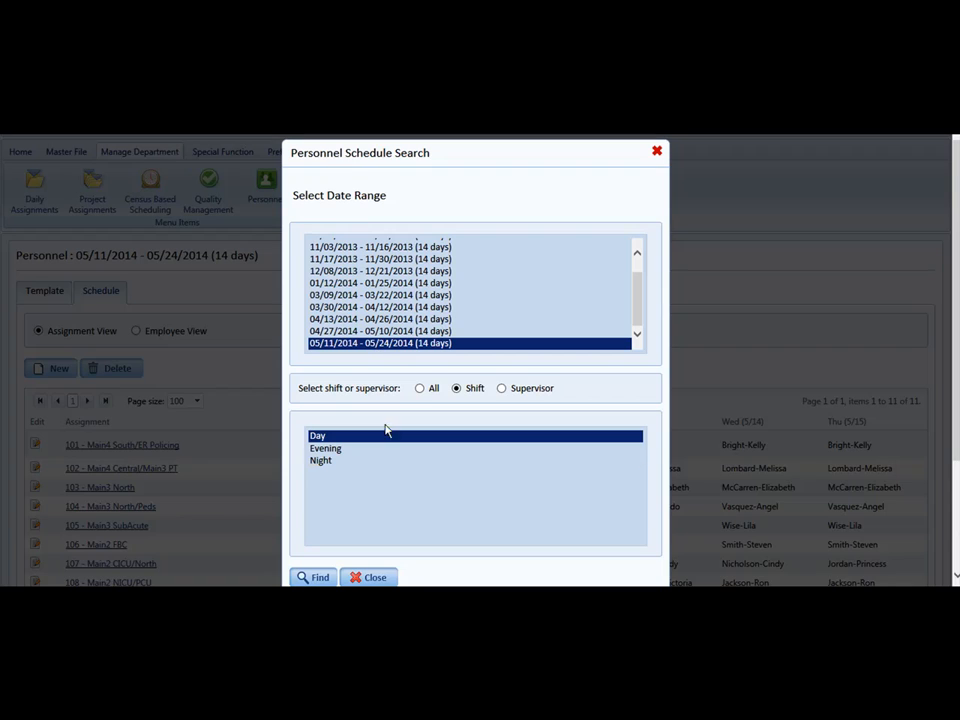
Start a new posting schedule to bring up the start date prompt
left_click(312, 577)
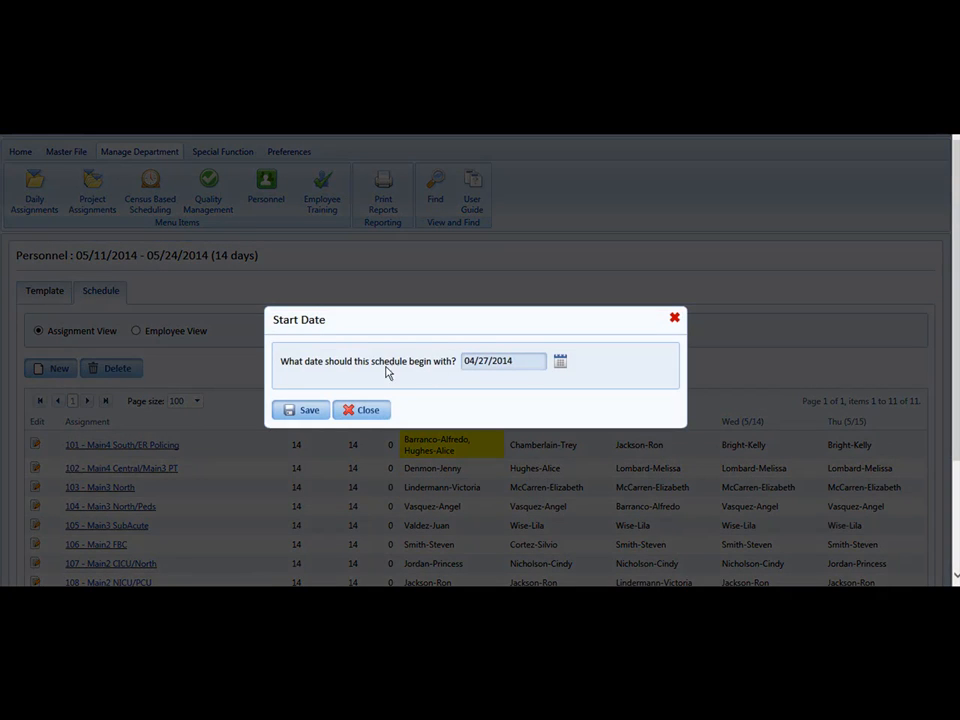
Set and confirm 05/25/2014 as the new schedule's start date
left_click(560, 361)
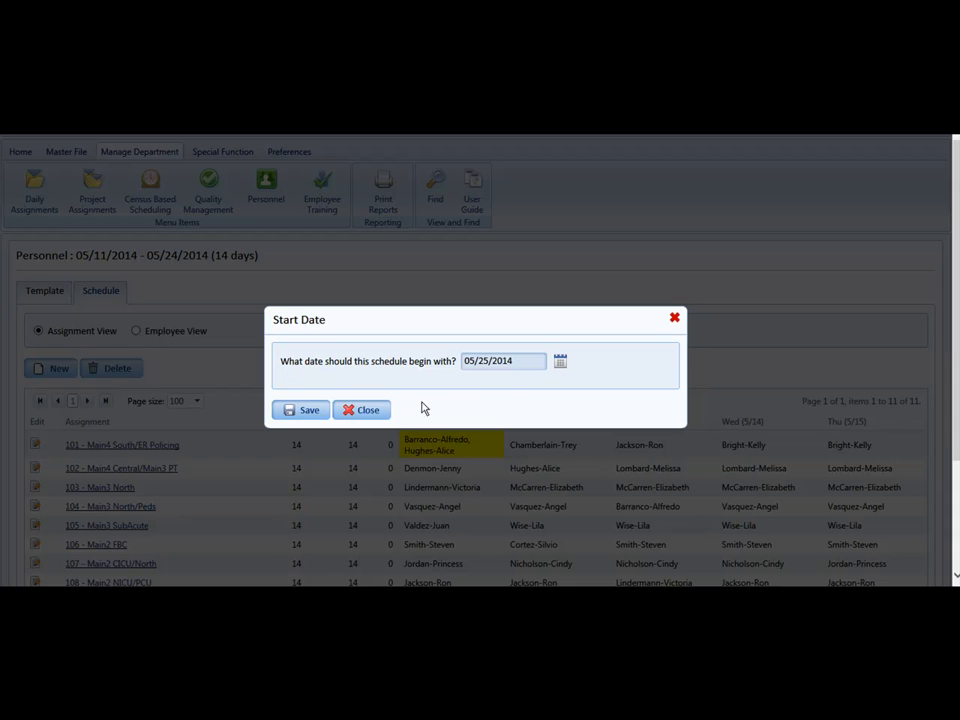
left_click(300, 410)
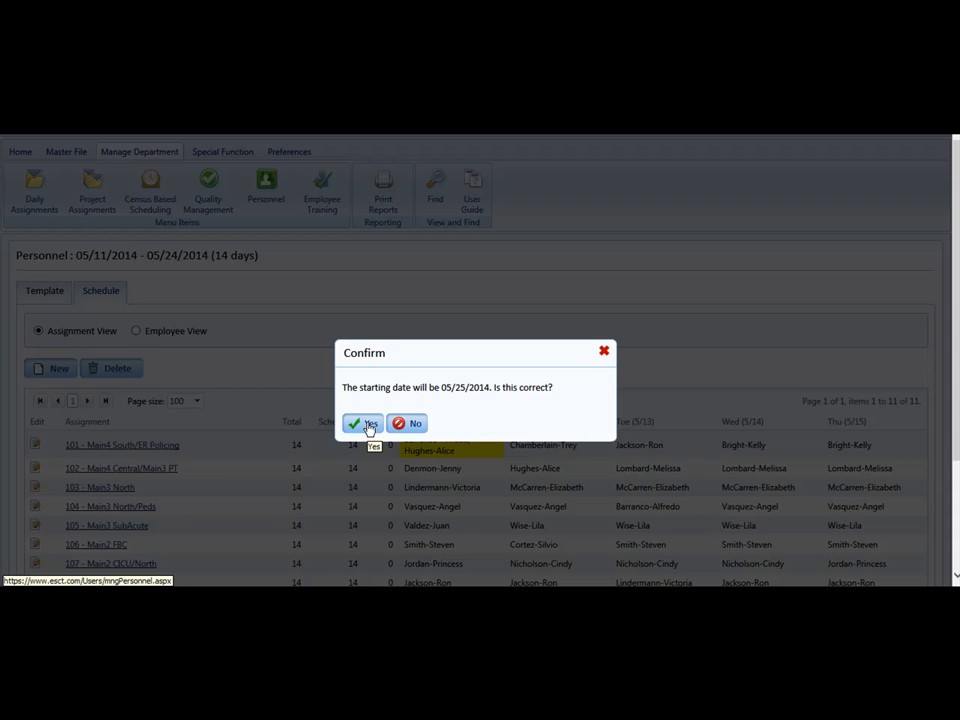
left_click(362, 423)
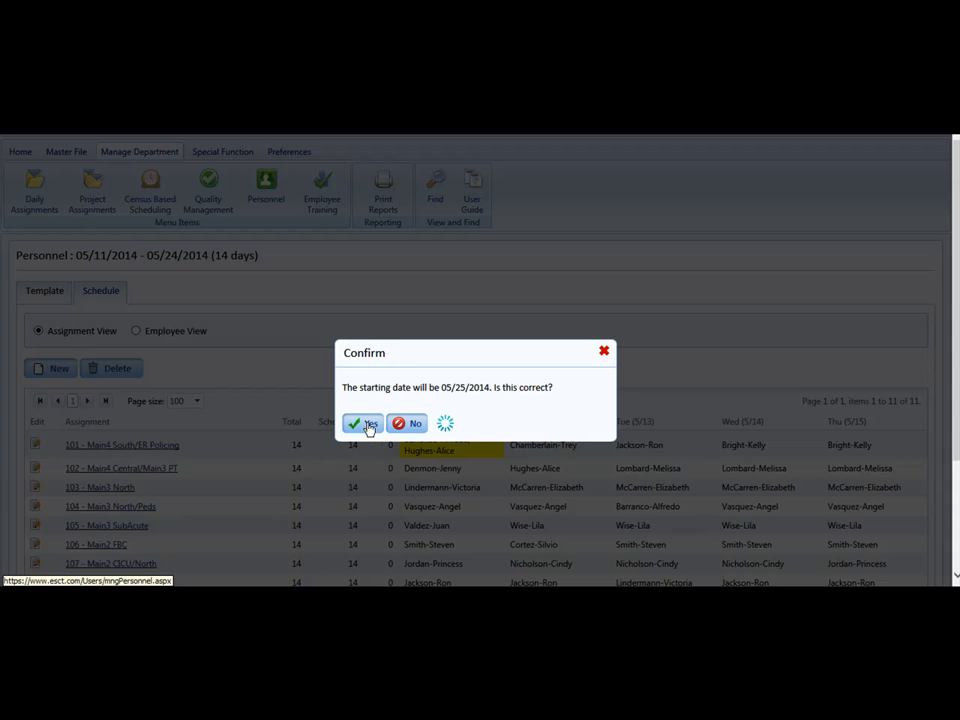
left_click(363, 423)
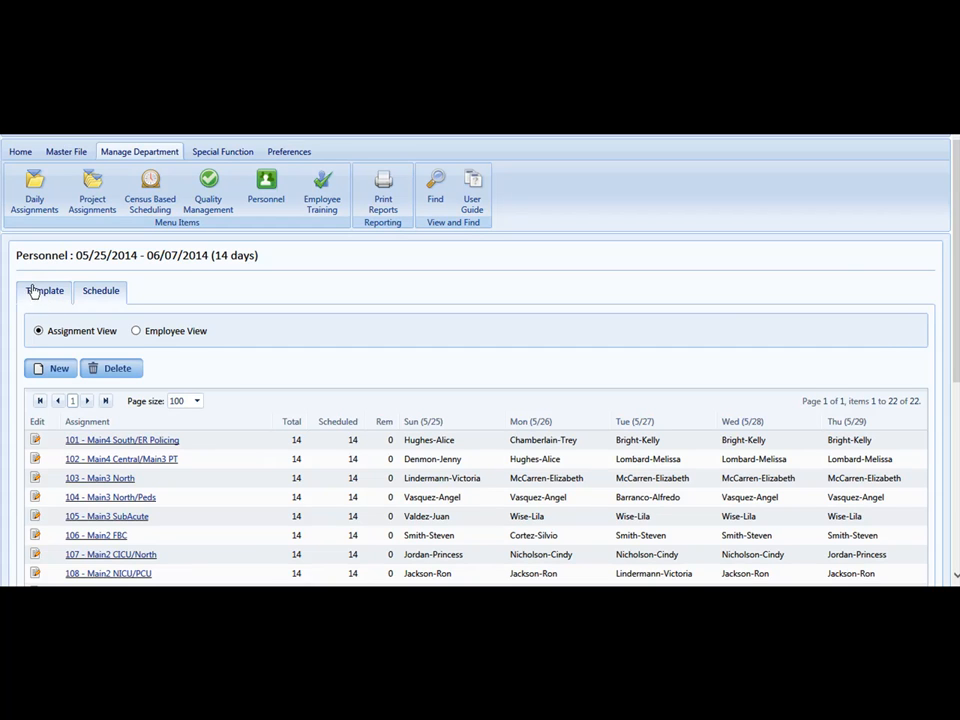
mouse_move(430, 428)
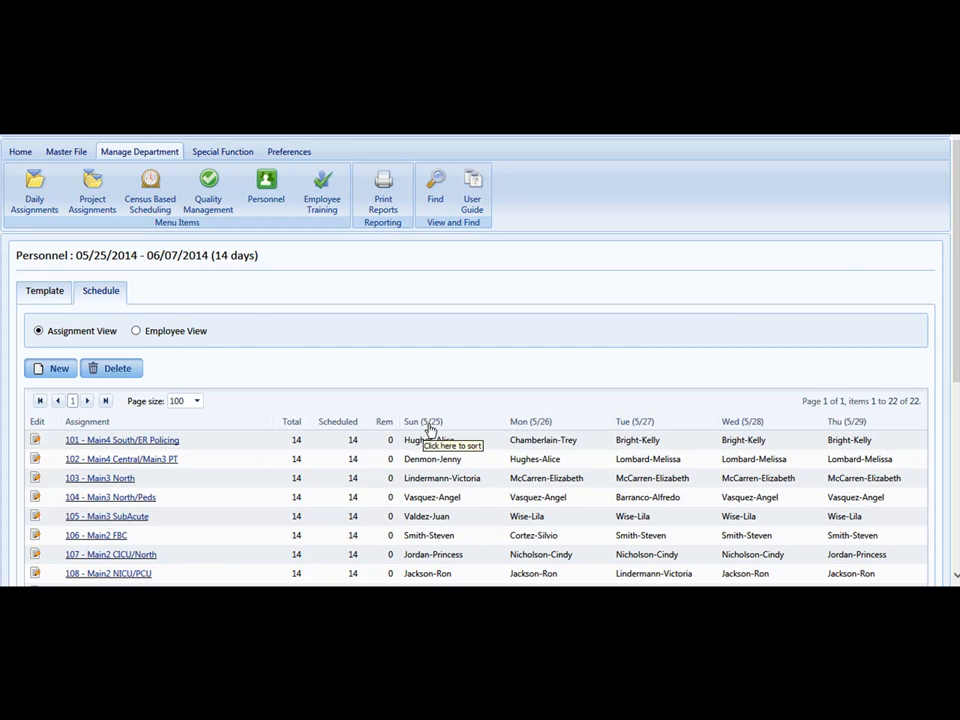
mouse_move(397, 403)
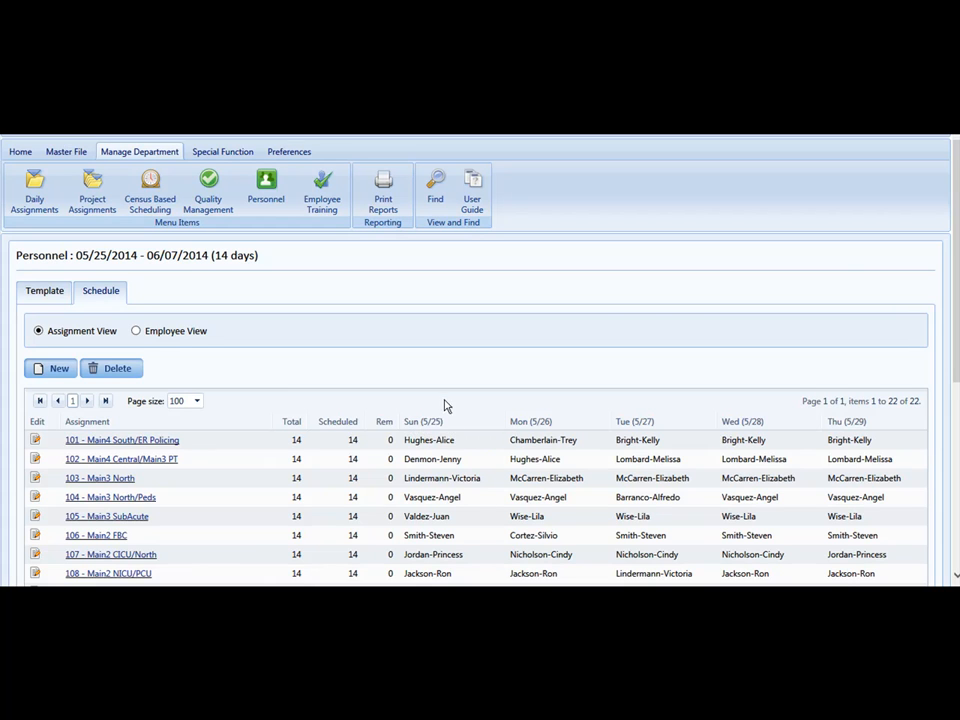
mouse_move(444, 475)
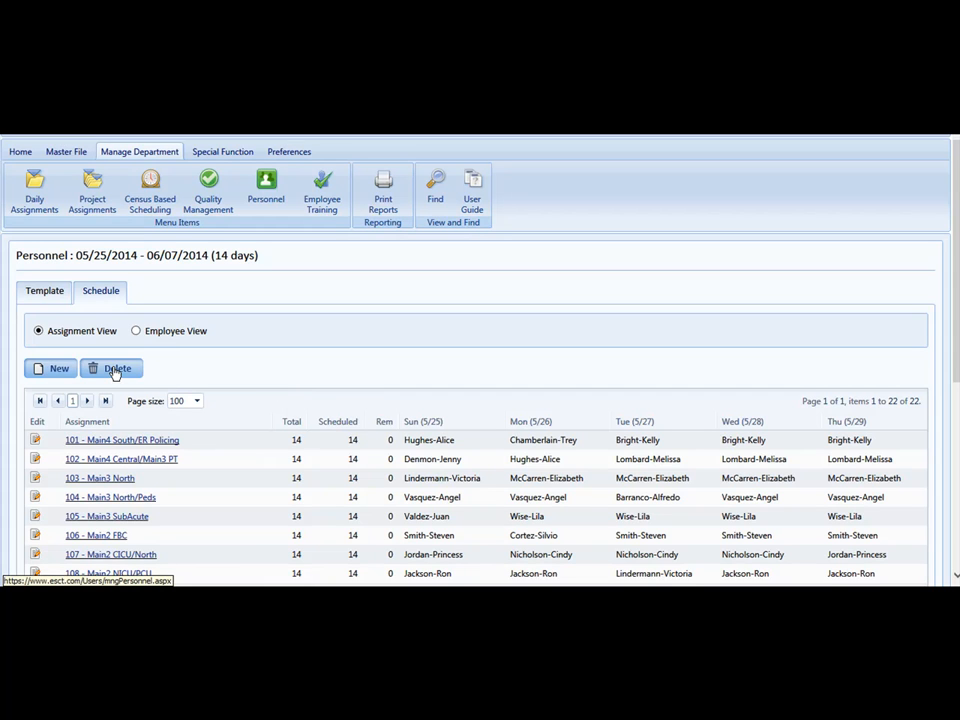
mouse_move(117, 368)
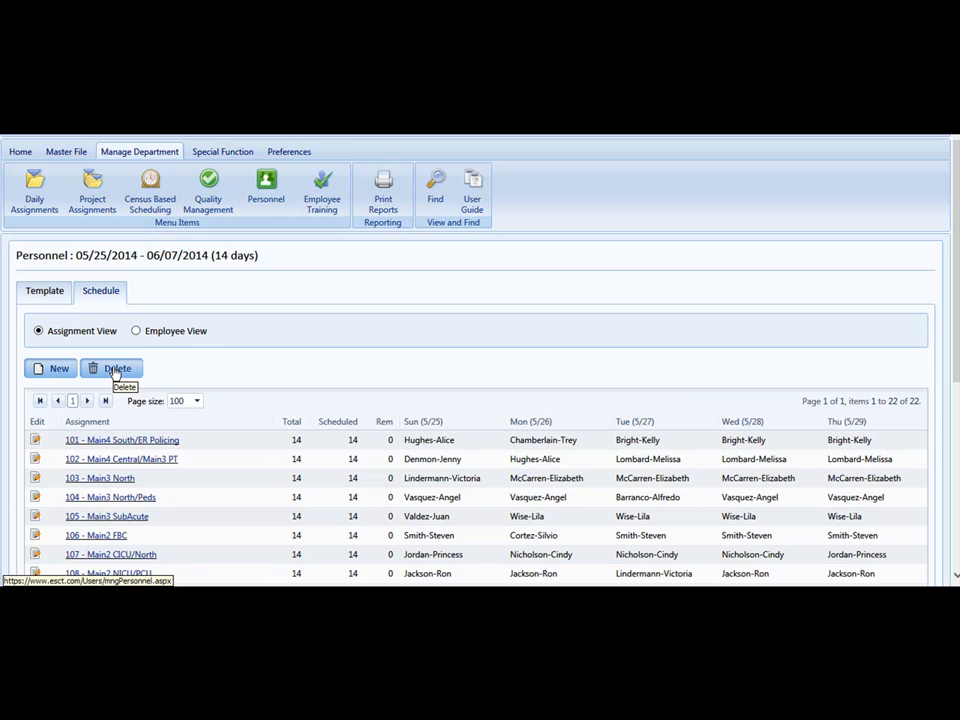
mouse_move(33, 315)
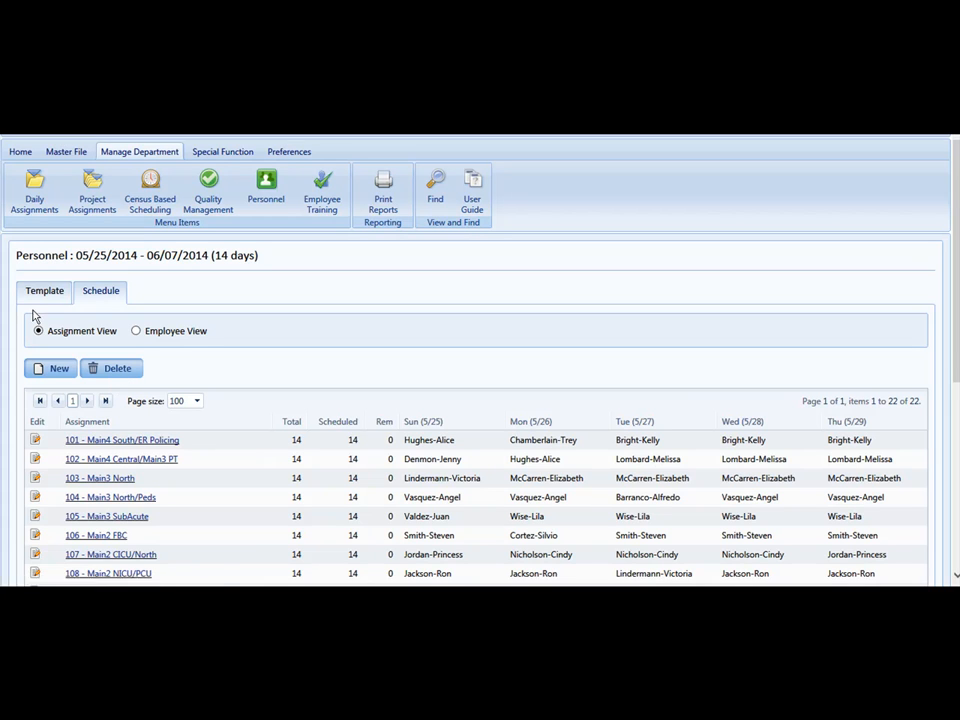
mouse_move(44, 291)
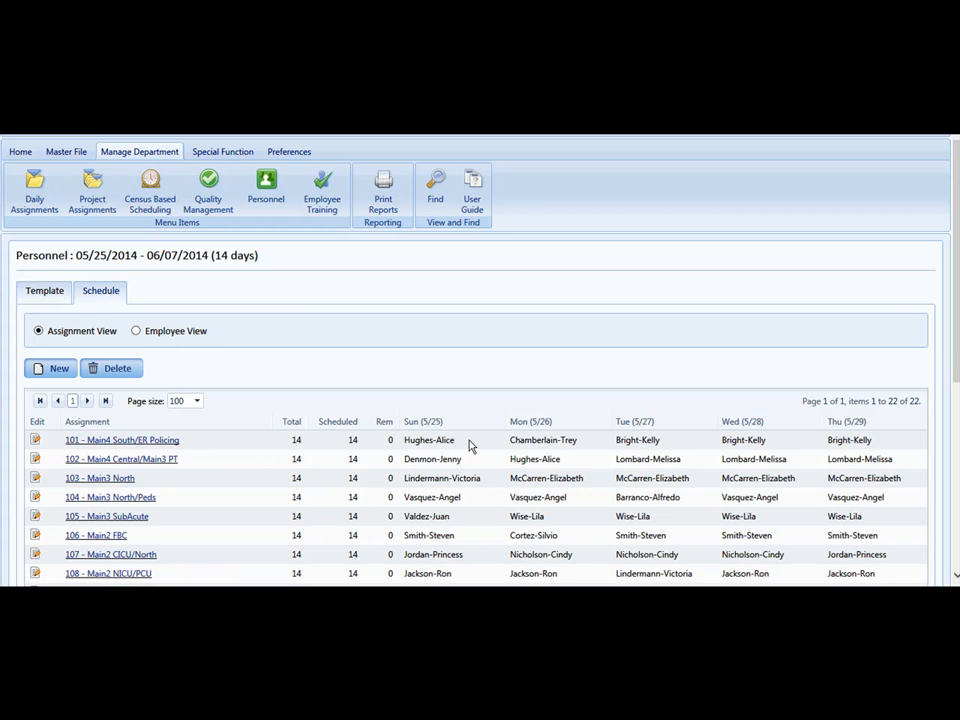
mouse_move(447, 511)
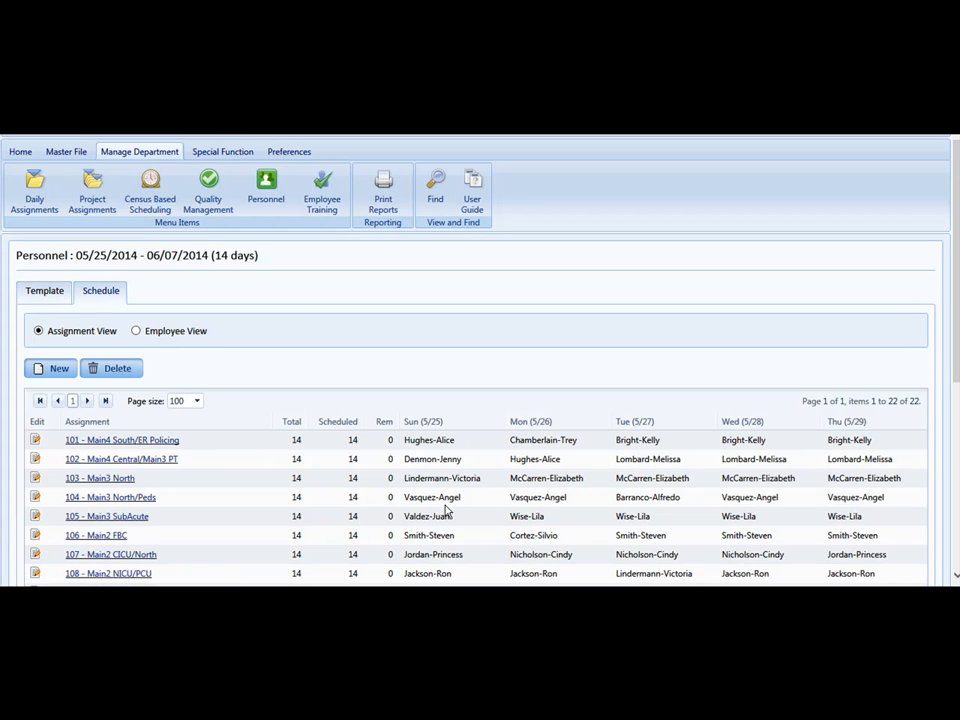
scroll("down", 3)
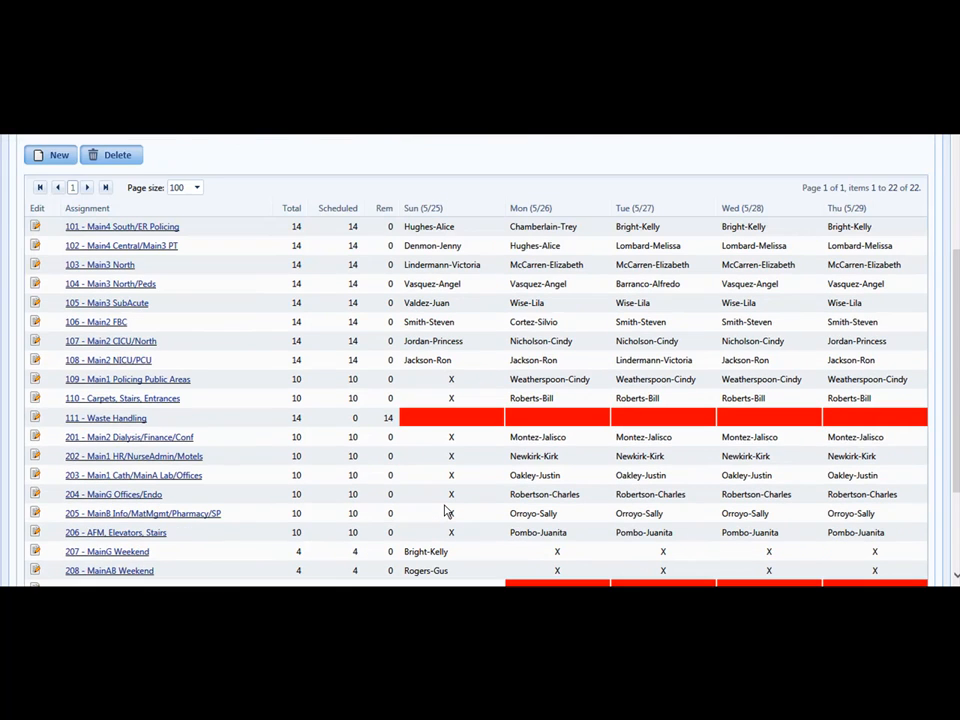